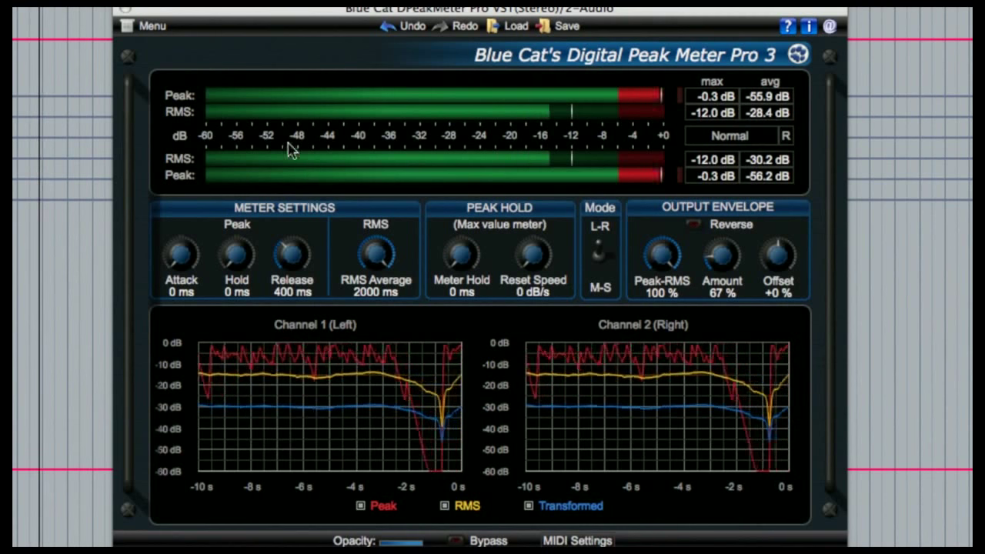
pyautogui.moveTo(189, 218)
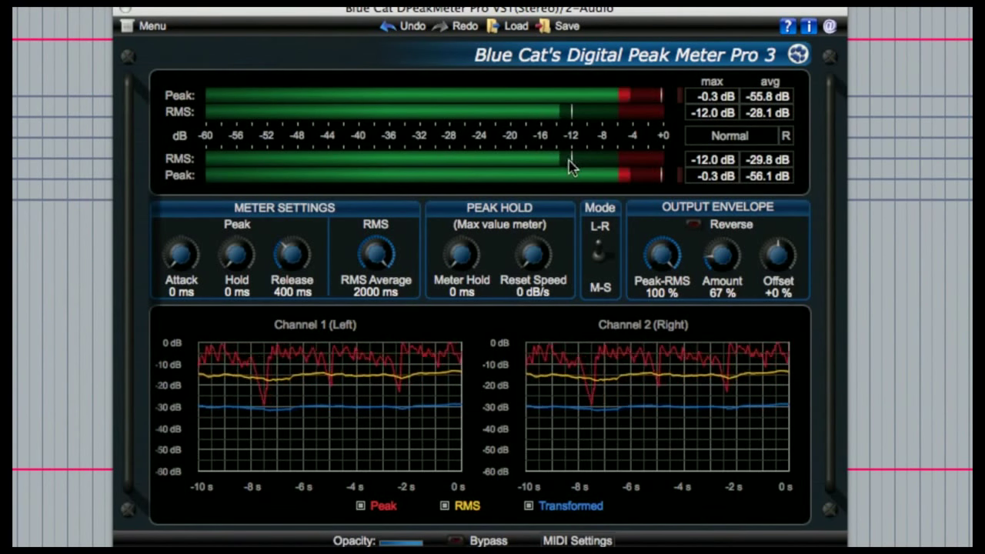
pyautogui.moveTo(566, 165)
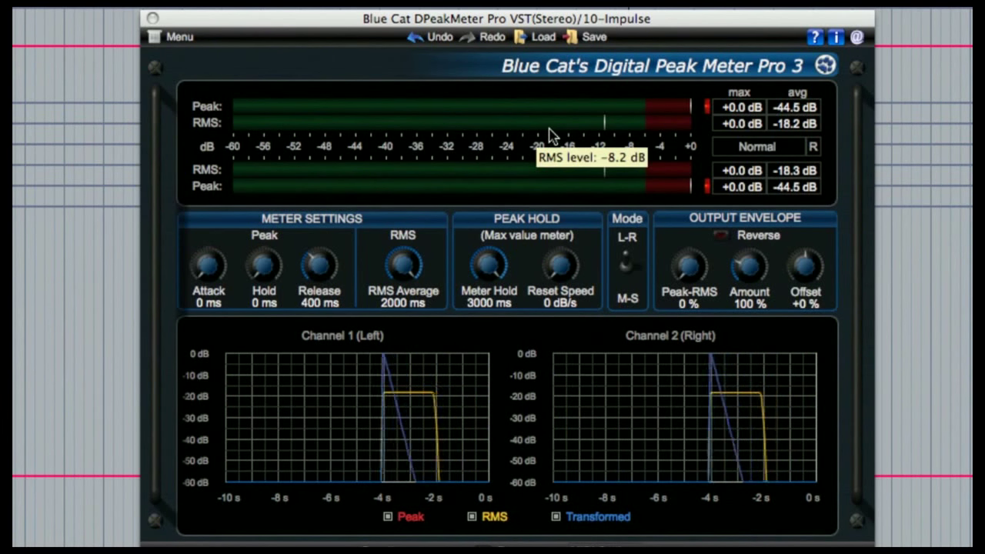
pyautogui.moveTo(216, 126)
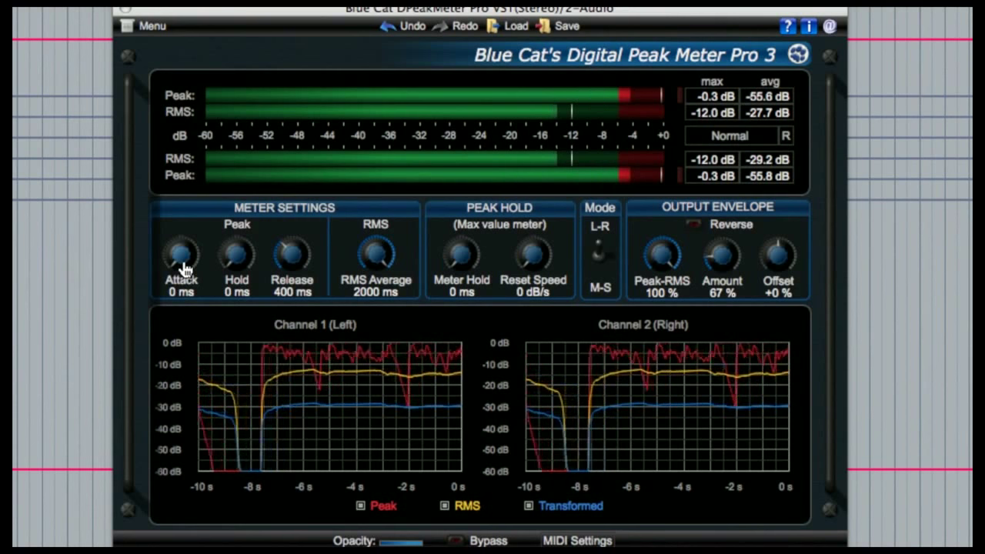
# - Raise the peak attack time and return it to 0 ms, then adjust the RMS averaging knob
pyautogui.moveTo(182, 254); pyautogui.dragTo(181, 231)
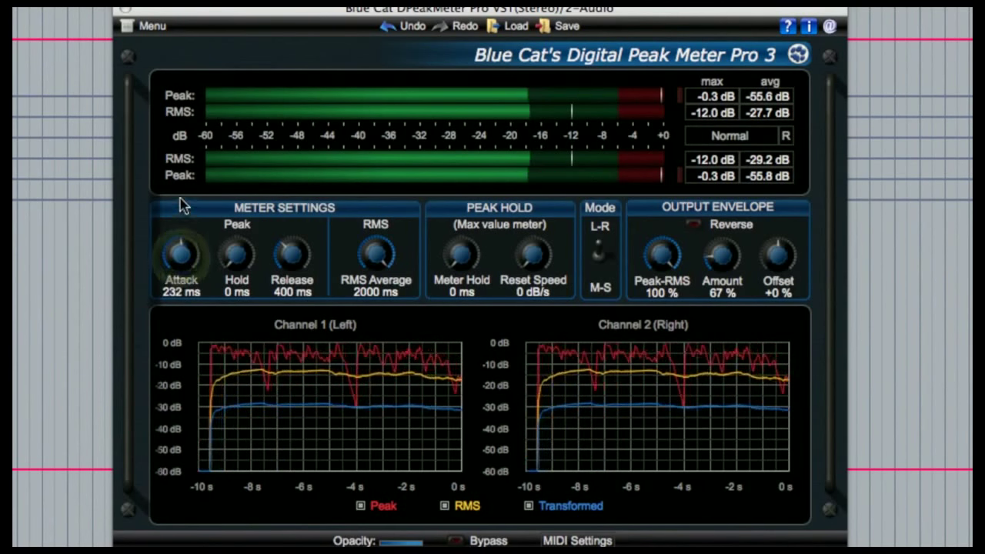
pyautogui.moveTo(181, 254); pyautogui.dragTo(182, 230)
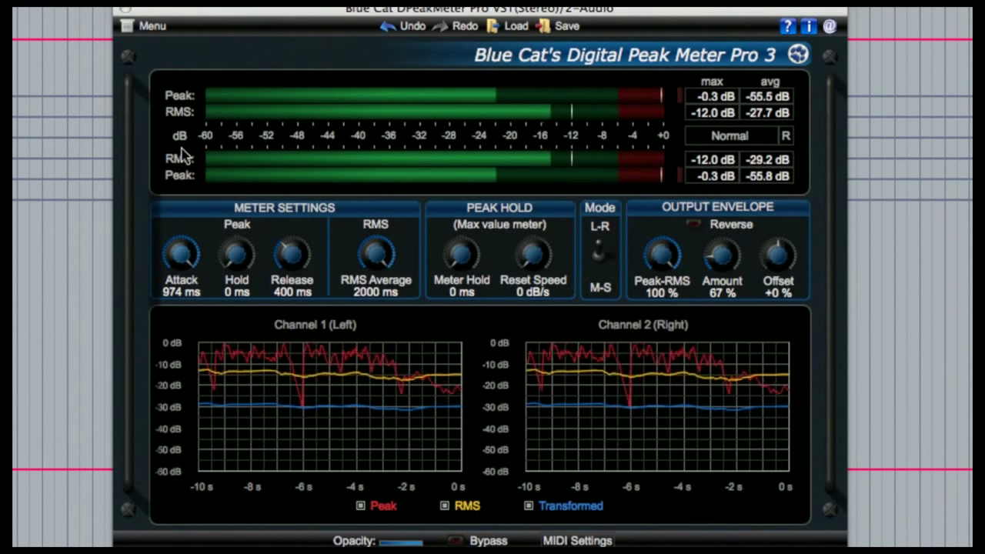
pyautogui.moveTo(181, 254); pyautogui.dragTo(181, 308)
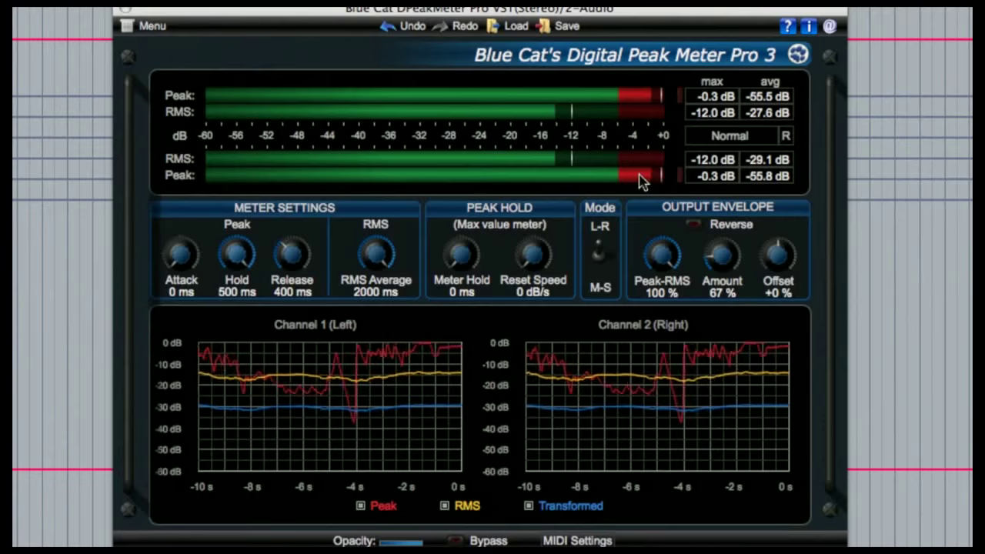
pyautogui.moveTo(296, 259)
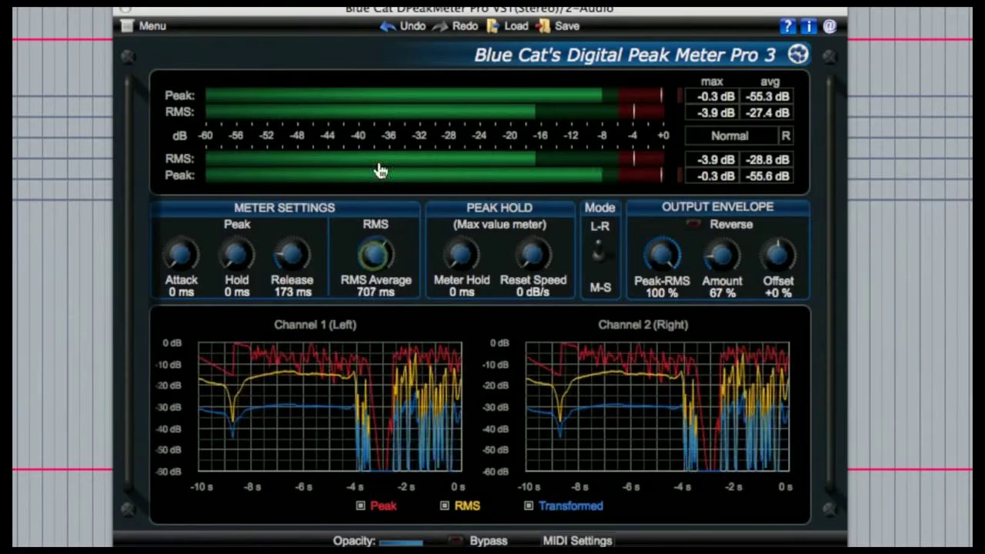
pyautogui.moveTo(375, 254); pyautogui.dragTo(375, 238)
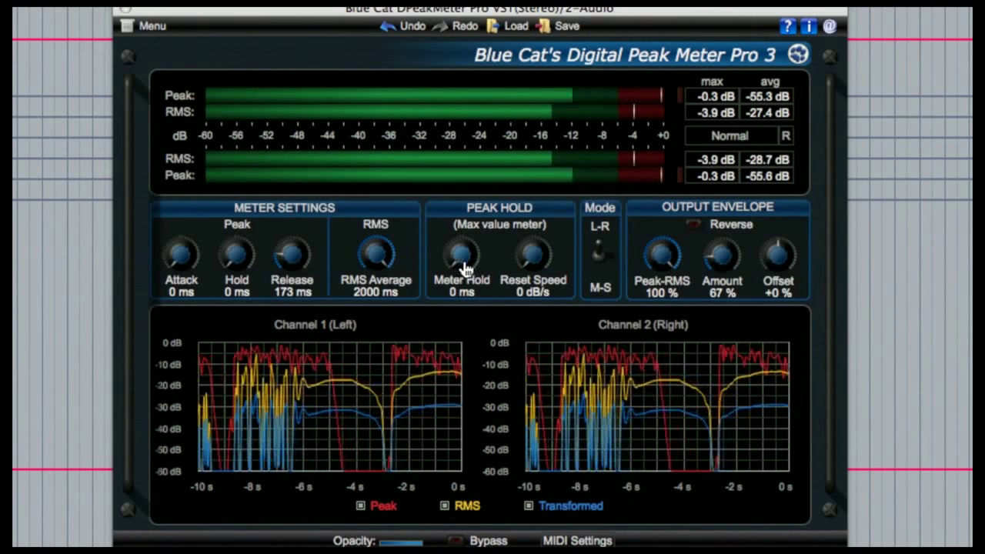
# - Set the meter hold to 394 ms with a 45 dB/s reset speed
pyautogui.moveTo(460, 254); pyautogui.dragTo(480, 173)
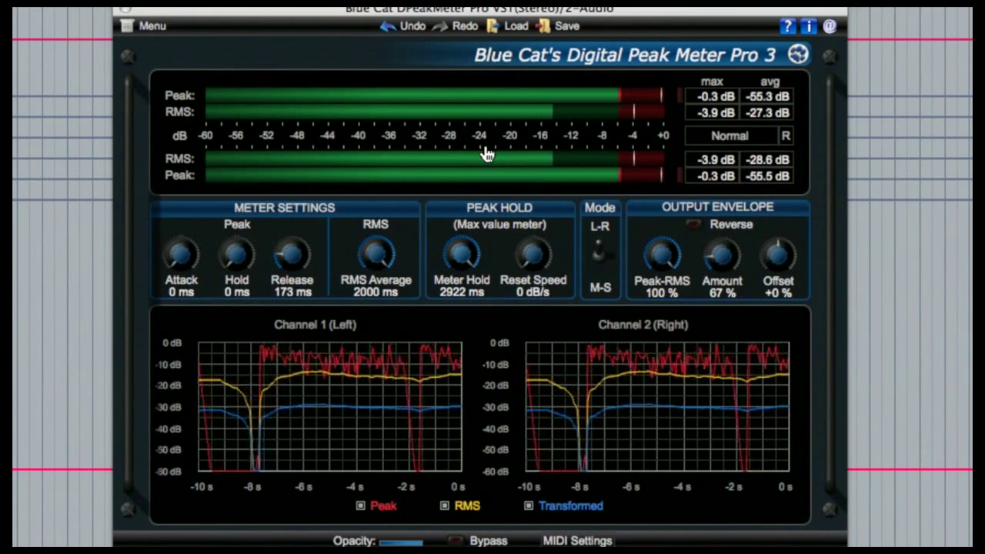
pyautogui.moveTo(532, 255); pyautogui.dragTo(532, 238)
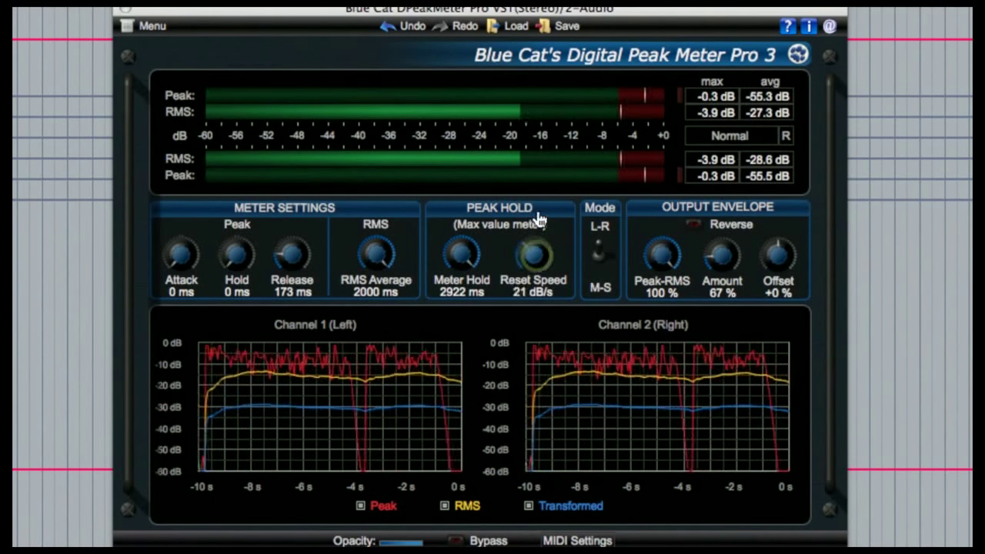
pyautogui.moveTo(532, 258); pyautogui.dragTo(532, 246)
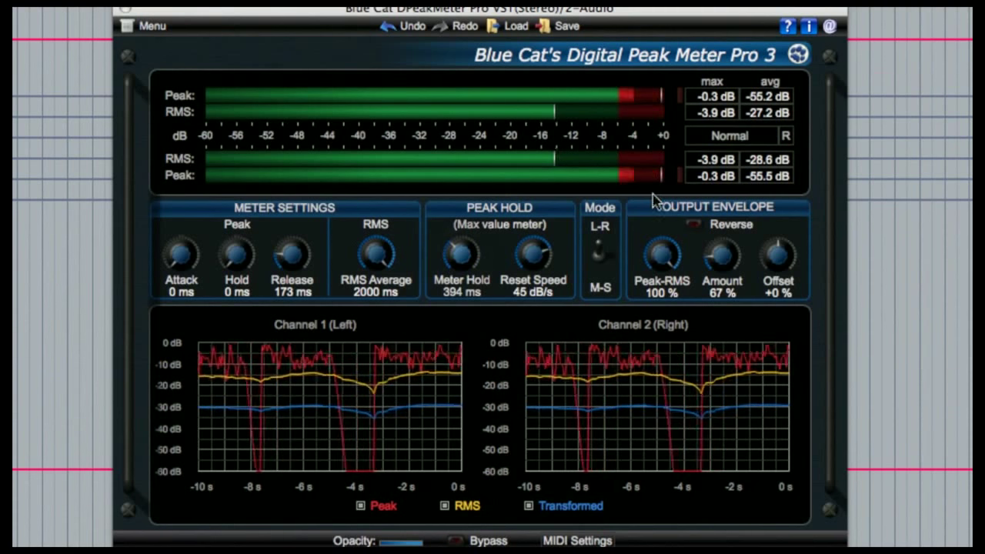
pyautogui.click(600, 262)
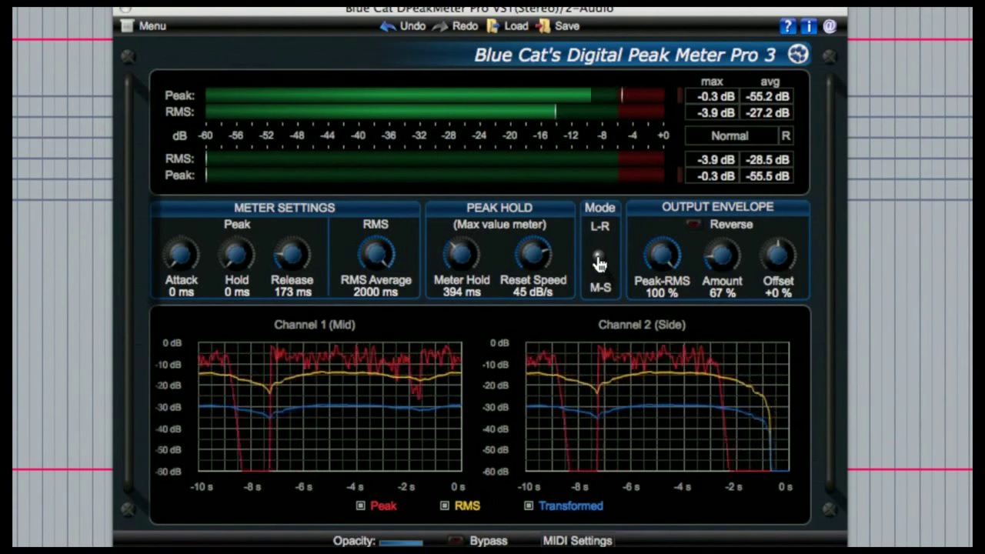
pyautogui.click(600, 258)
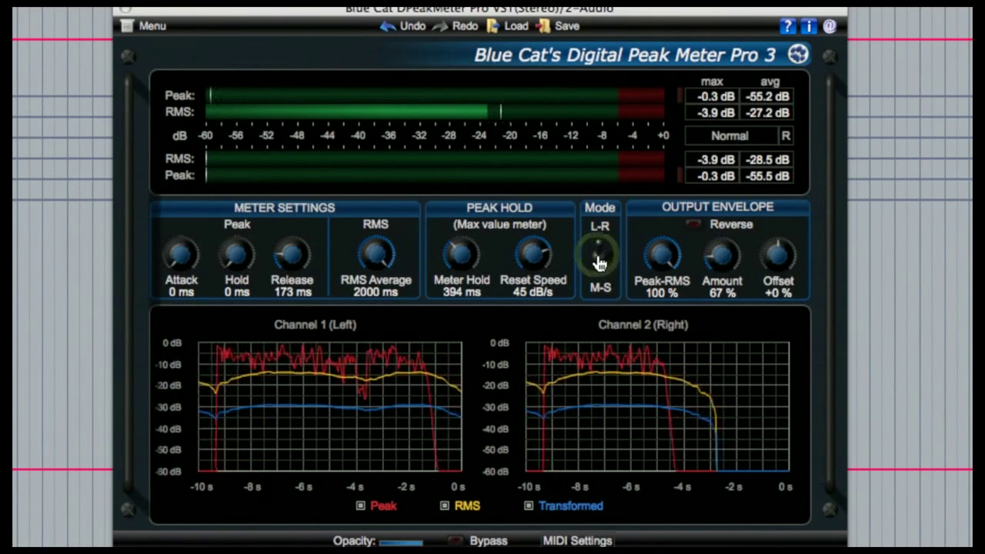
pyautogui.click(600, 262)
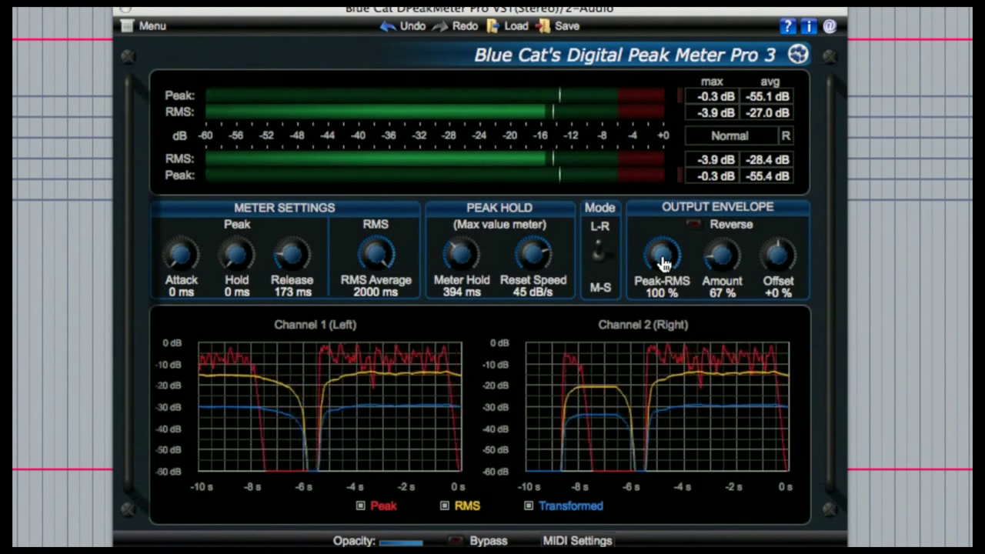
# - Sweep Peak-RMS to 0% and back to 100%, then set the envelope amount to 23% after trying 202%
pyautogui.moveTo(661, 254); pyautogui.dragTo(662, 265)
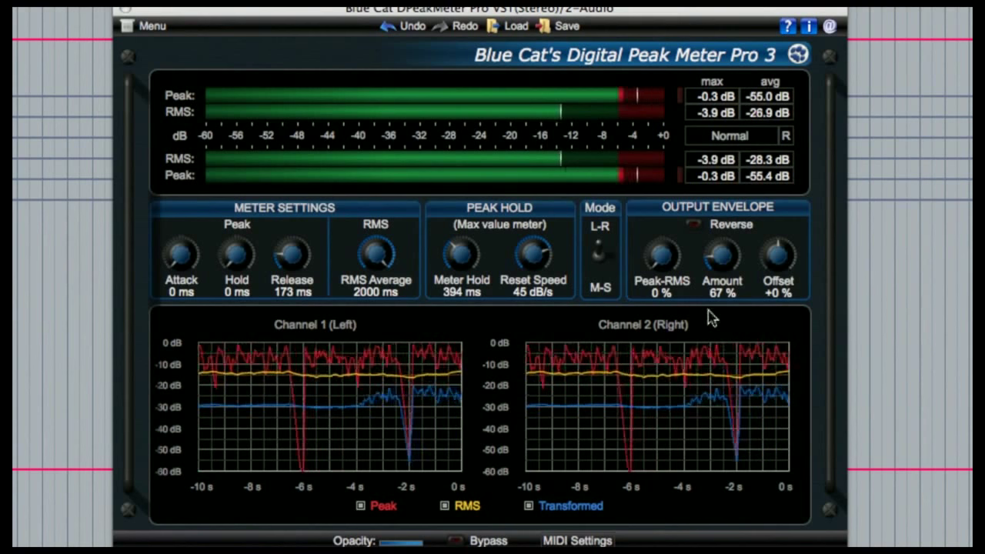
pyautogui.moveTo(660, 254); pyautogui.dragTo(660, 223)
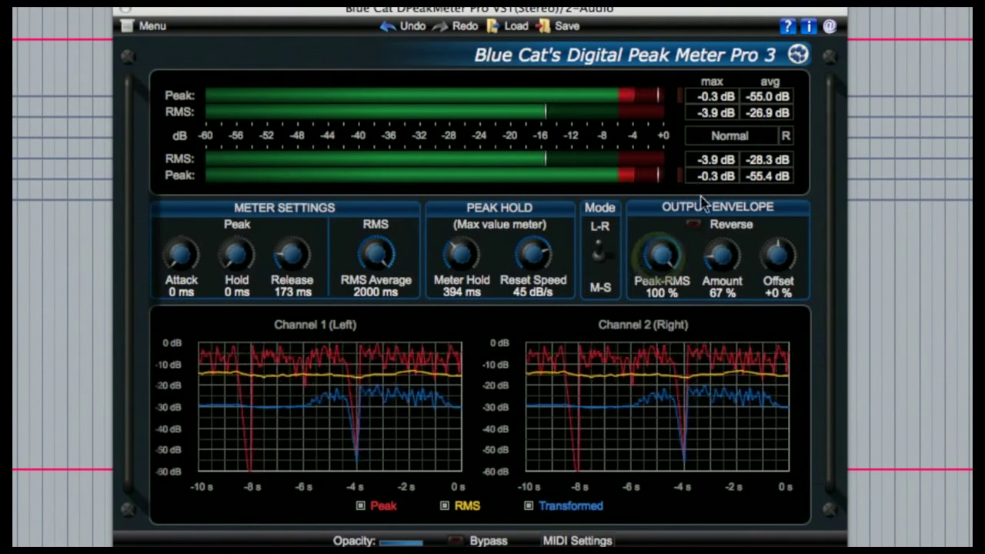
pyautogui.moveTo(720, 254); pyautogui.dragTo(720, 223)
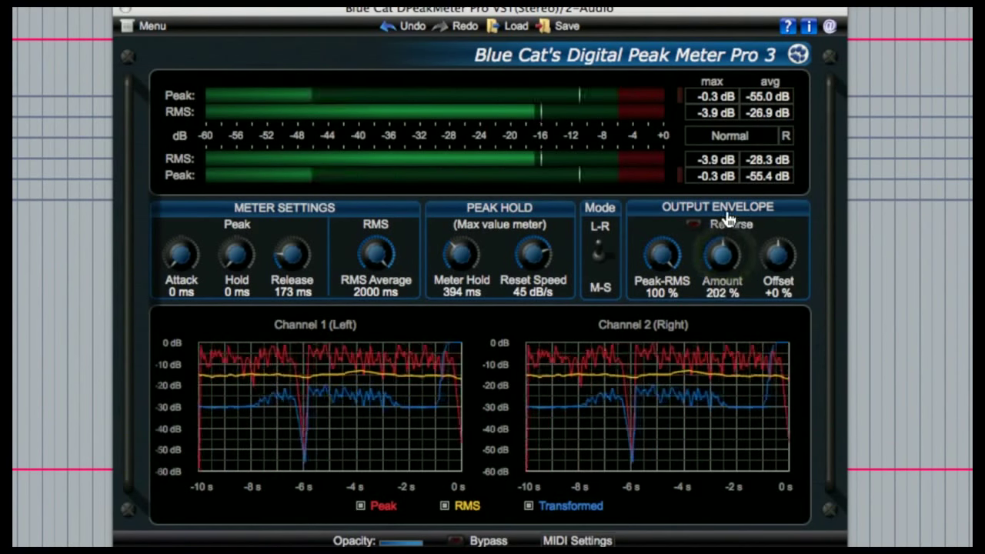
pyautogui.moveTo(722, 259); pyautogui.dragTo(721, 277)
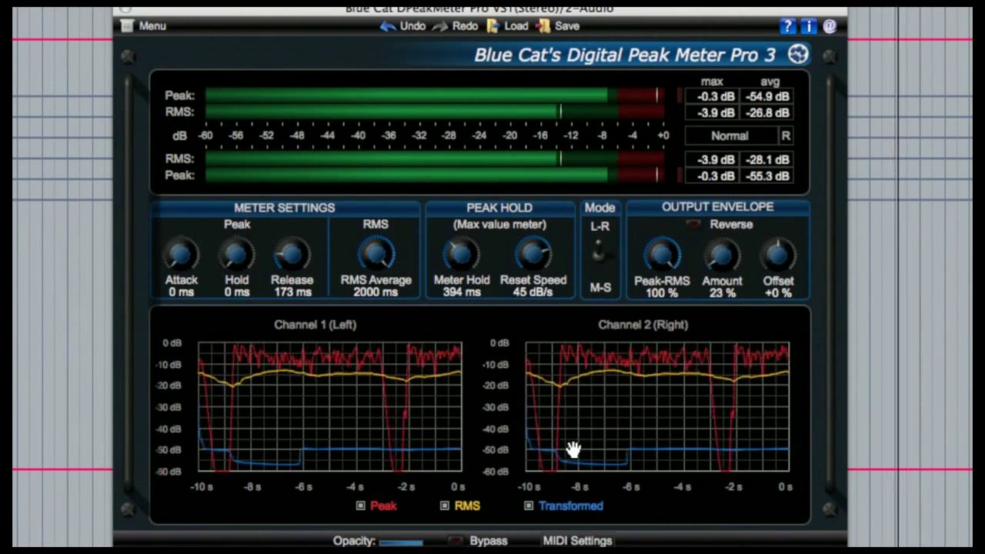
# - Bring up the MIDI output settings panel
pyautogui.click(575, 542)
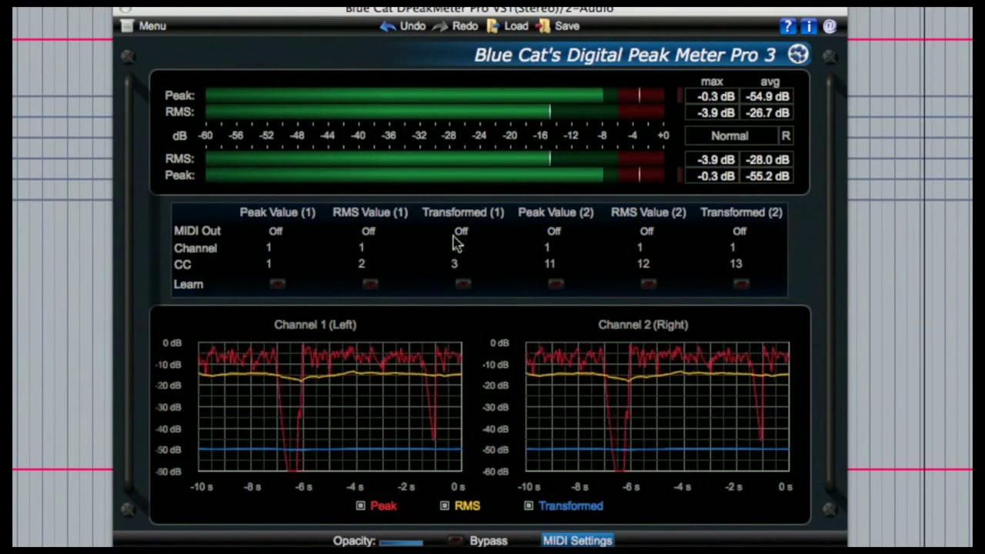
pyautogui.moveTo(698, 259)
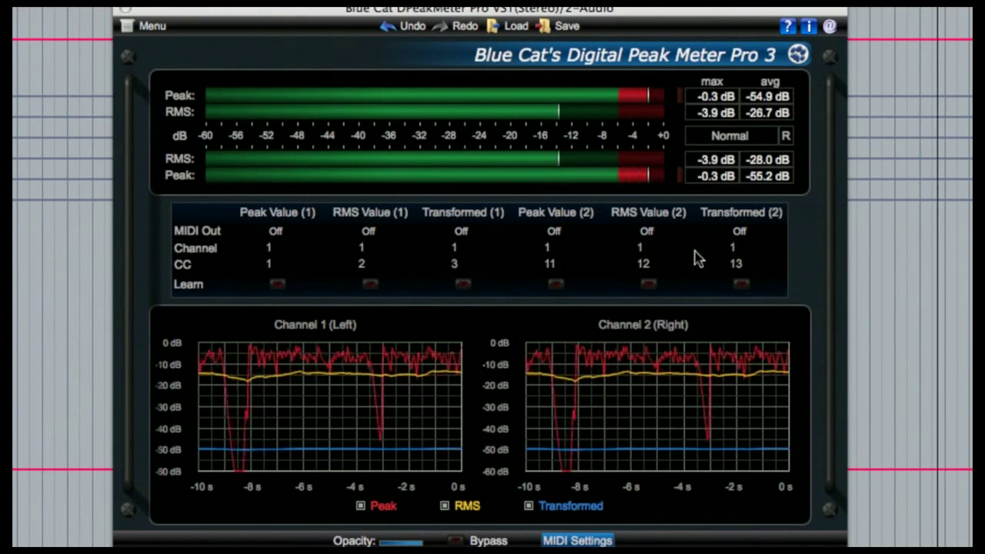